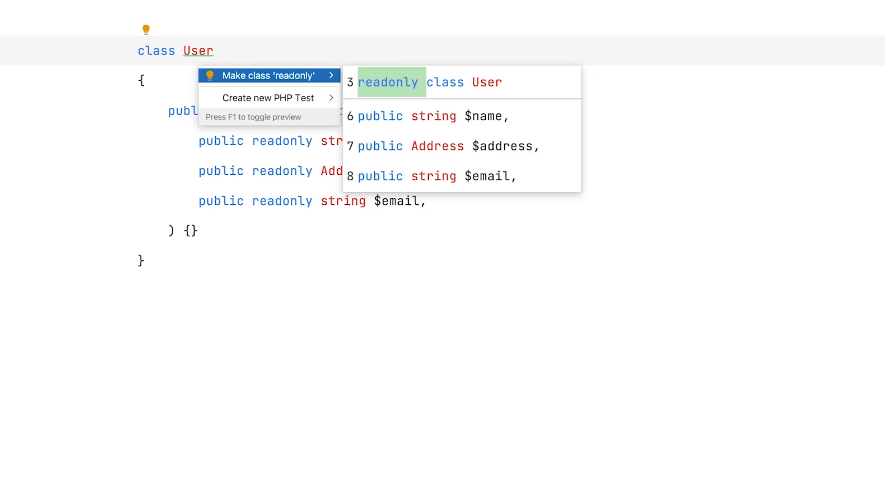
# Apply 'Make class readonly' to User, removing the per-property readonly modifiers.
pyautogui.click(269, 75)
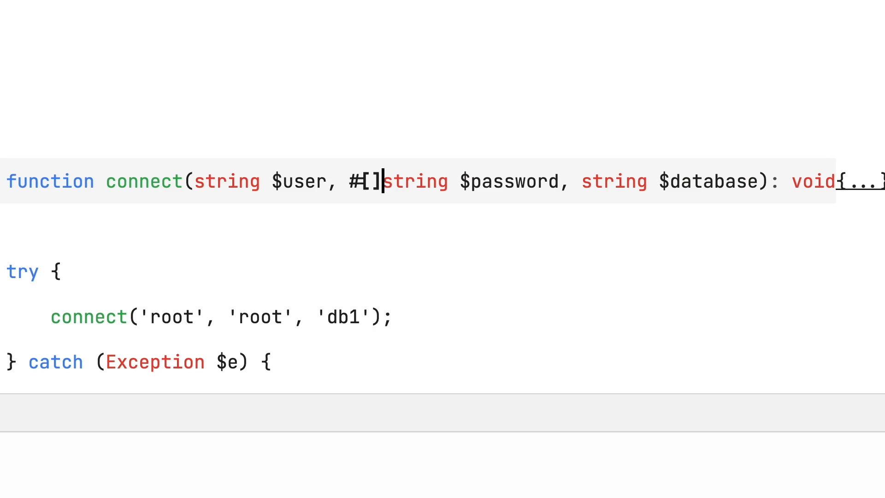
# Mark $password with #[\SensitiveParameter] and add var_dump($e); in the catch block.
pyautogui.write('\\SensitiveParameter')
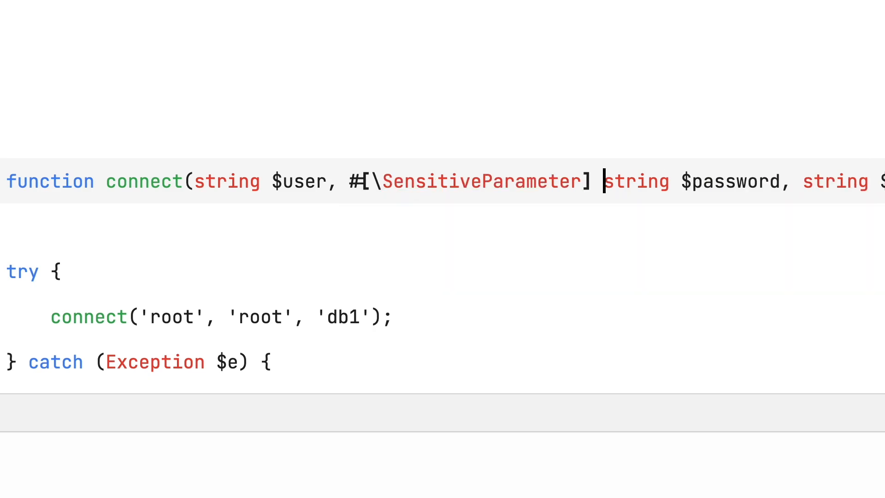
pyautogui.write('var_dump($e);')
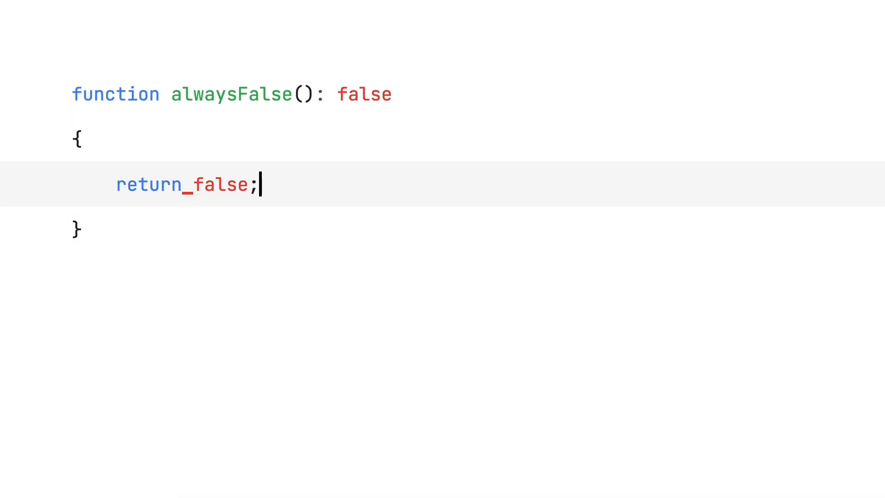
# Write function alwaysFalse(): false that simply returns false.
pyautogui.write('function al')
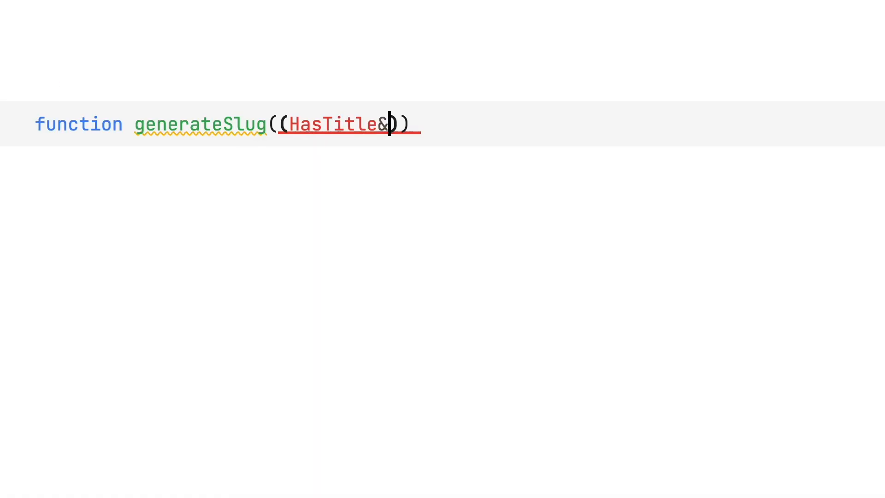
# Give generateSlug a (HasTitle&HasDate)|null $sluggable, ?string return, and return null when empty.
pyautogui.write('HasDate')
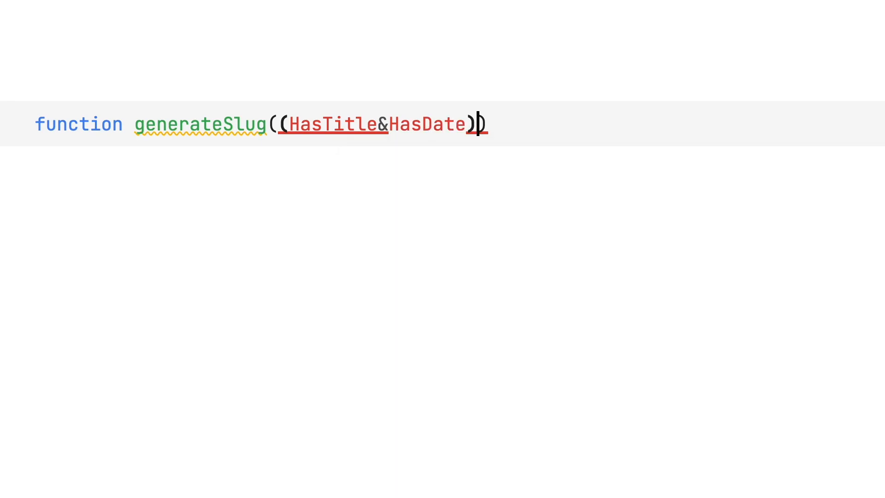
pyautogui.write('|null $sluggable):')
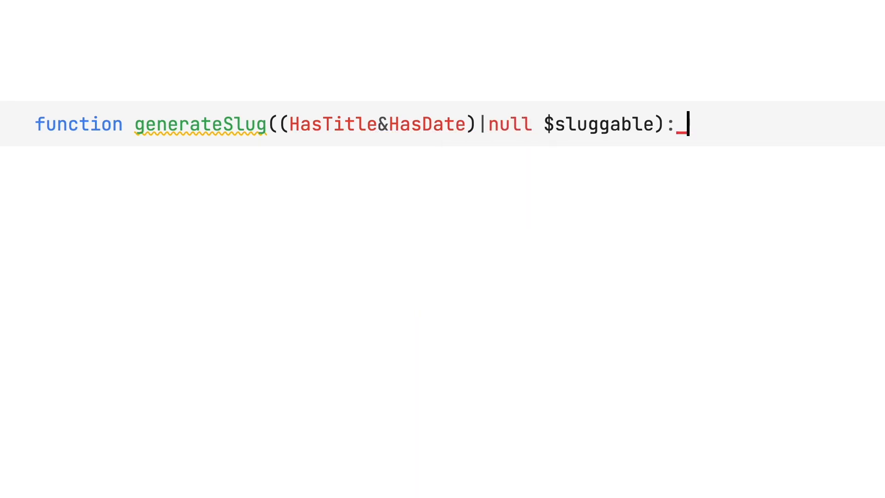
pyautogui.write('?string')
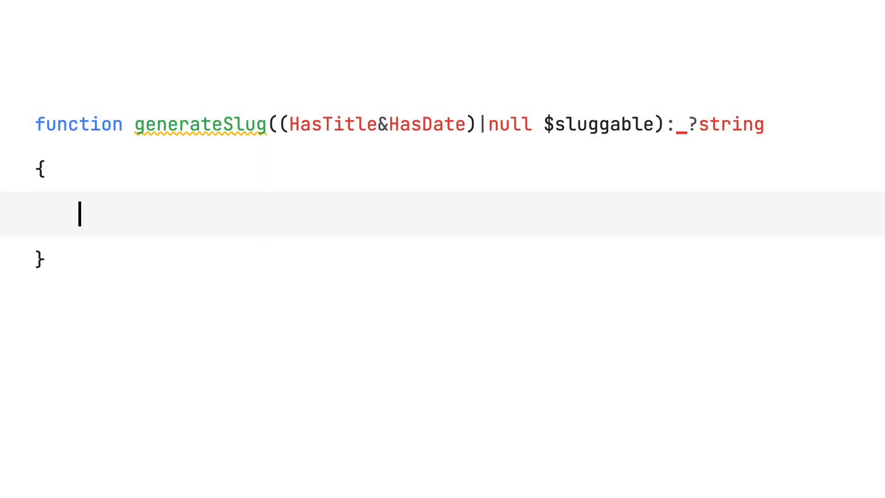
pyautogui.write('if (!$sluggable) {')
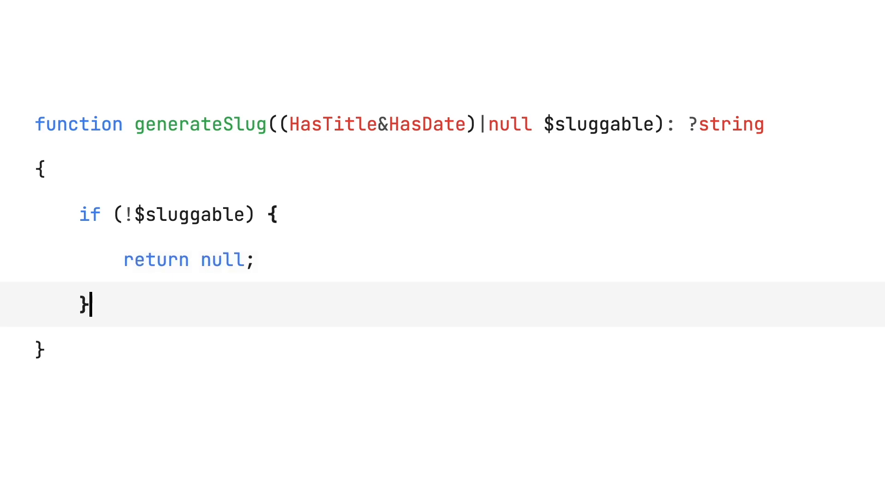
pyautogui.write('re')
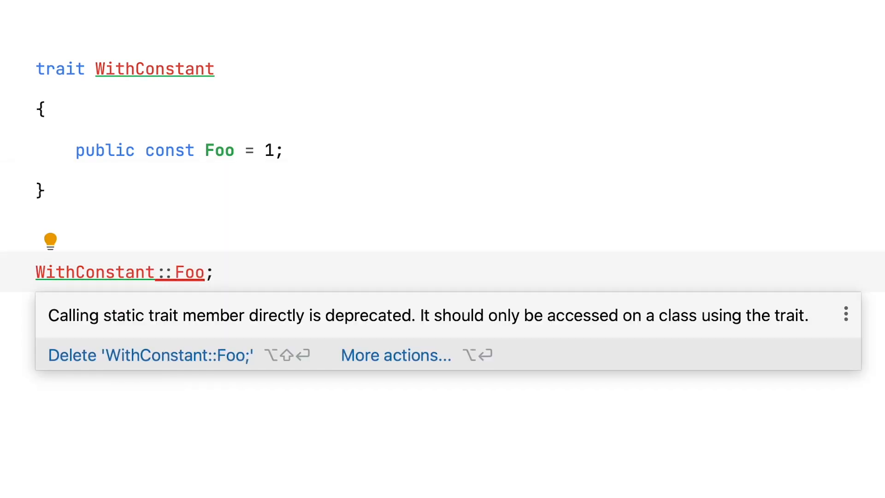
# Define trait WithConstant with const Foo = 1 and access WithConstant::Foo directly.
pyautogui.write('Uses')
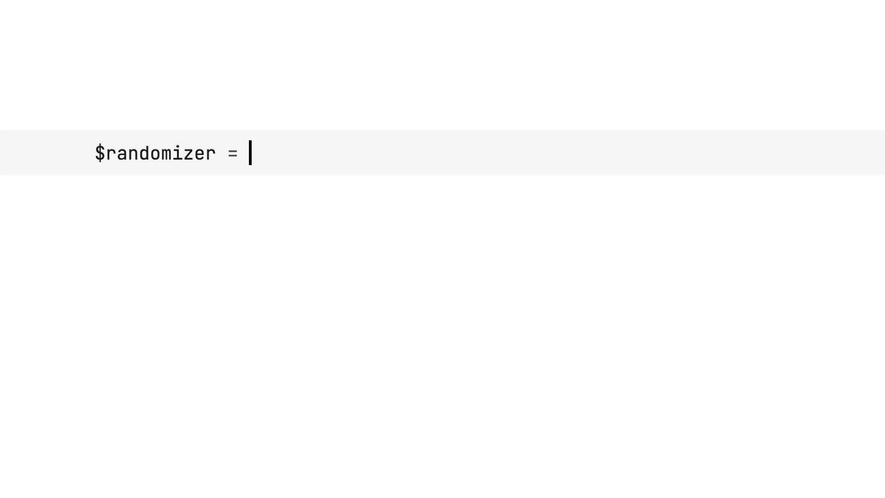
# Assign new Randomizer() to $randomizer.
pyautogui.write('new Randomizer()')
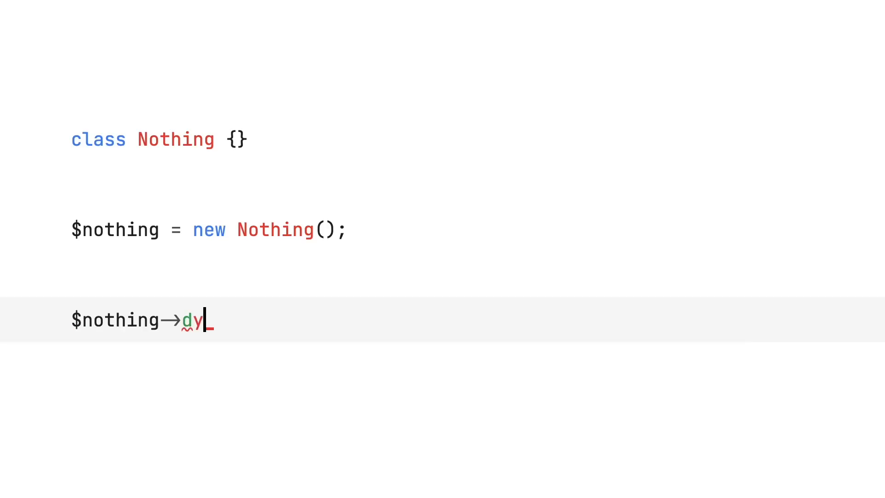
# Declare class Nothing, instantiate $nothing, and set $nothing->dynamic = 'error'.
pyautogui.write("namic = 'error';")
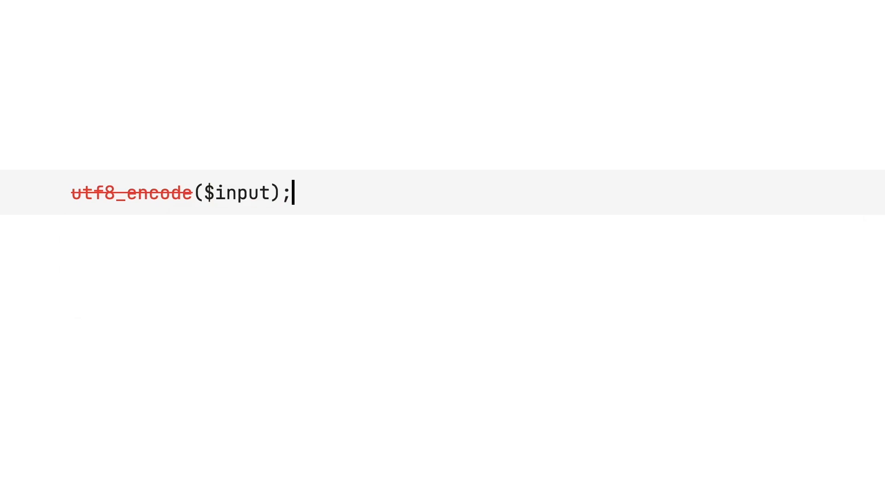
# Change the DateTime and DateTimeImmutable factory return types to static.
pyautogui.click(87, 158)
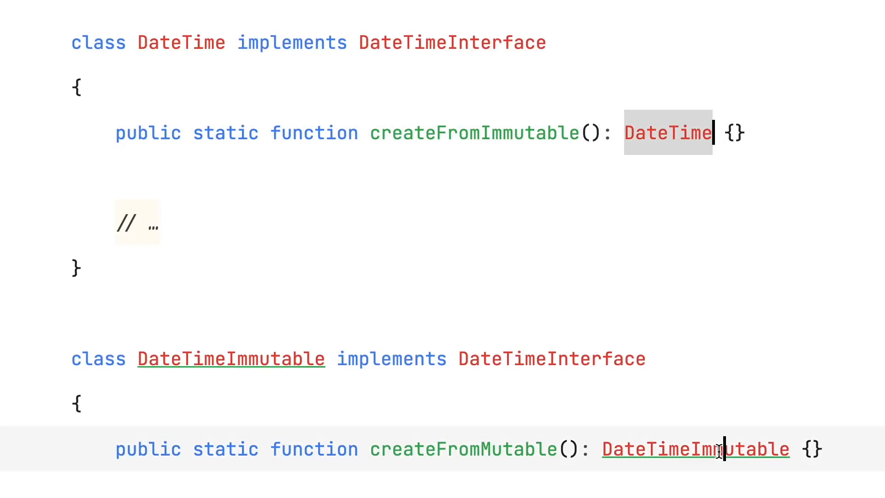
pyautogui.write('static')
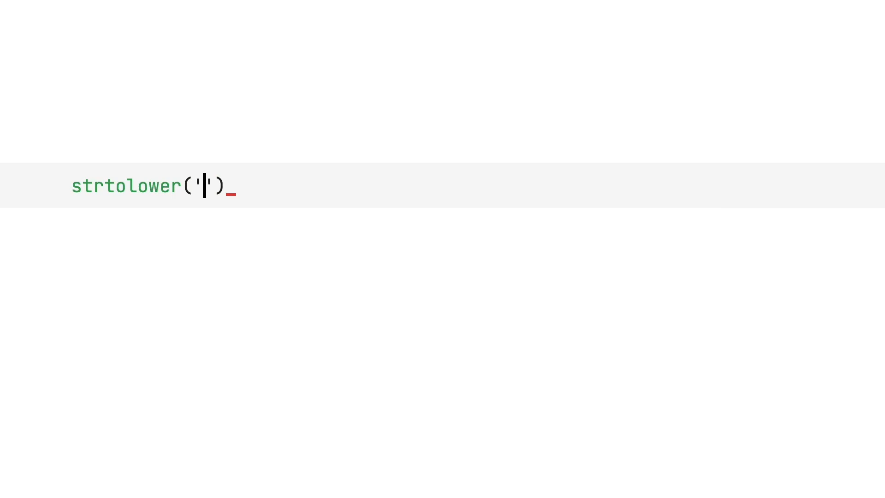
# Add strtoupper('hello') via autocompletion, then an mb_strtolower('HELLO') call.
pyautogui.write('strtoupp')
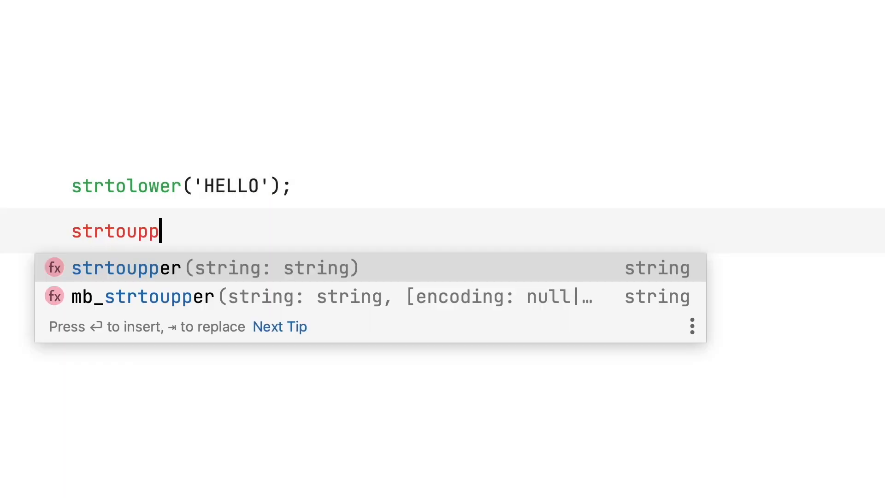
pyautogui.press('Enter')
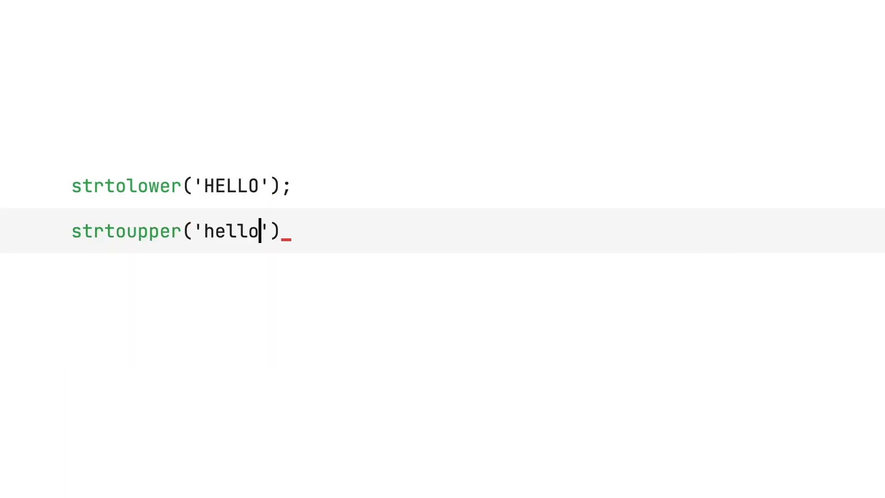
pyautogui.write('mb_')
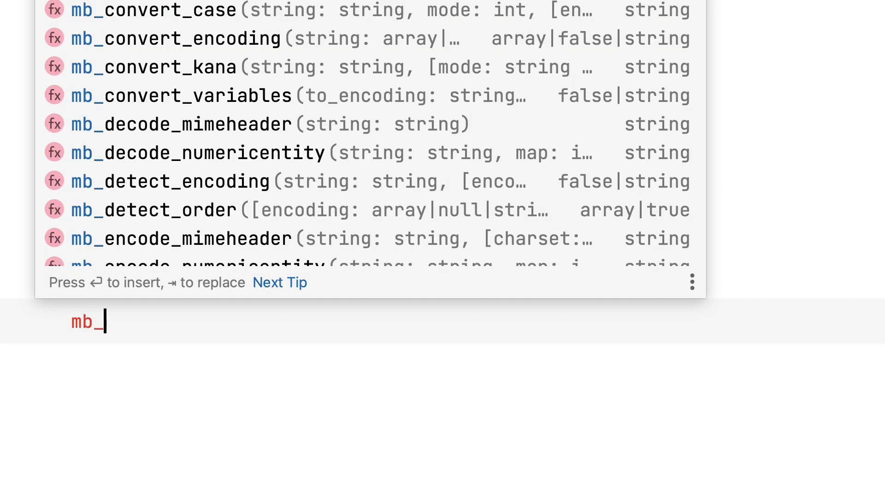
pyautogui.write("strtolower('HELLO')")
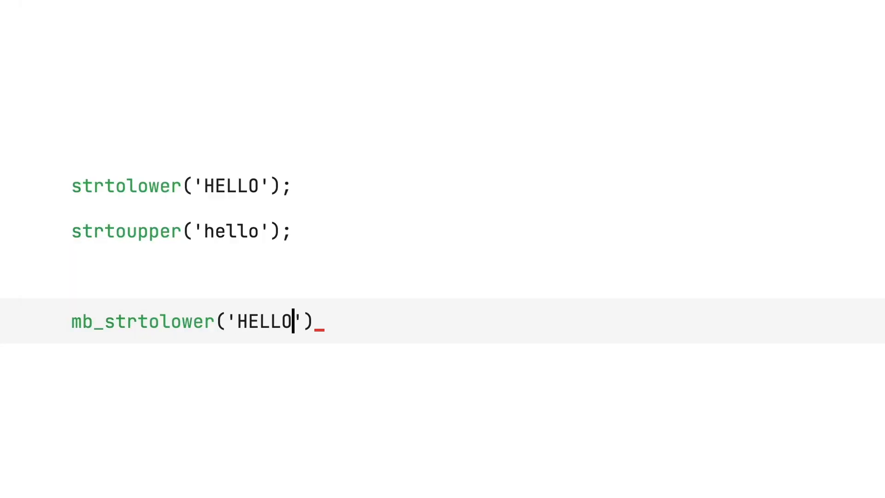